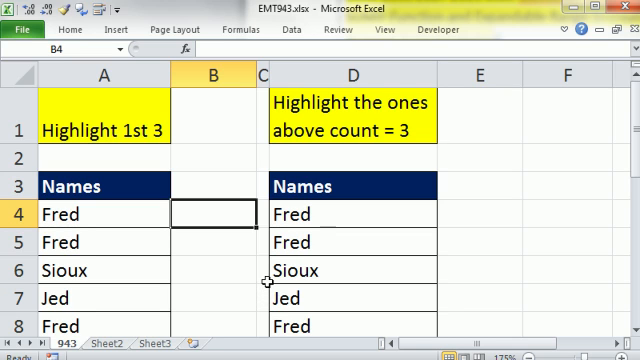
# Browse the Conditional Formatting options and scroll down the sheet.
pyautogui.click(76, 29)
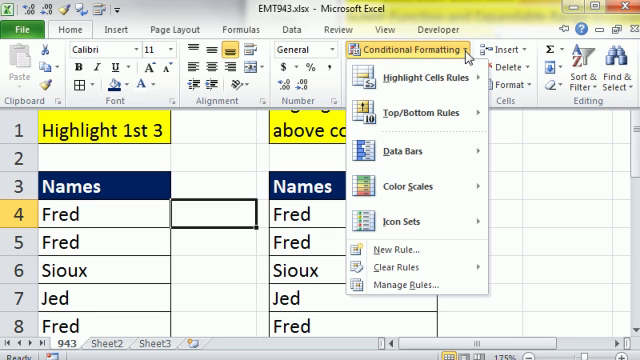
pyautogui.moveTo(410, 112)
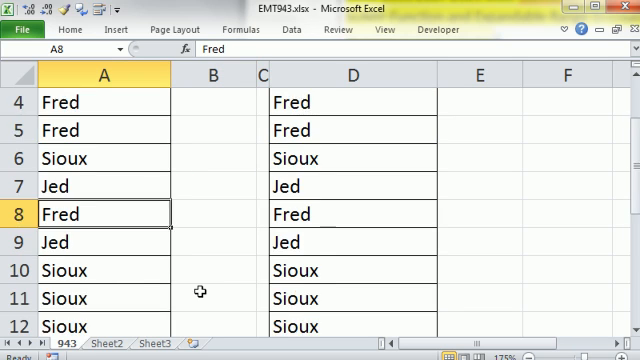
pyautogui.scroll(-3)
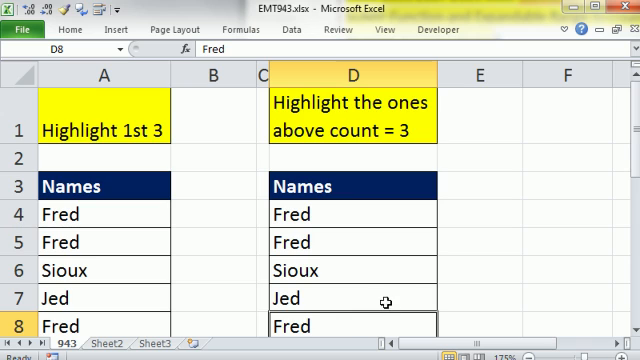
pyautogui.scroll(-3)
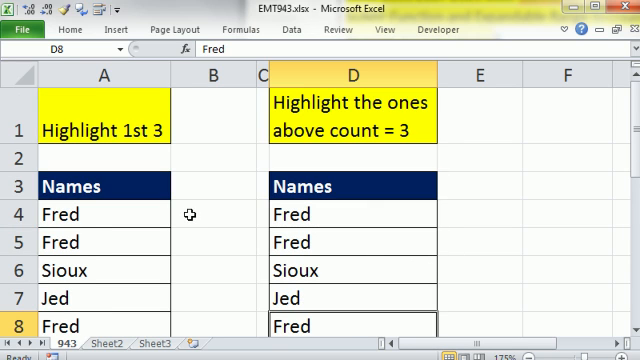
# In B4, type =COUNTIF(A4:A4,A4) and lock the range start as $A$4.
pyautogui.click(194, 214)
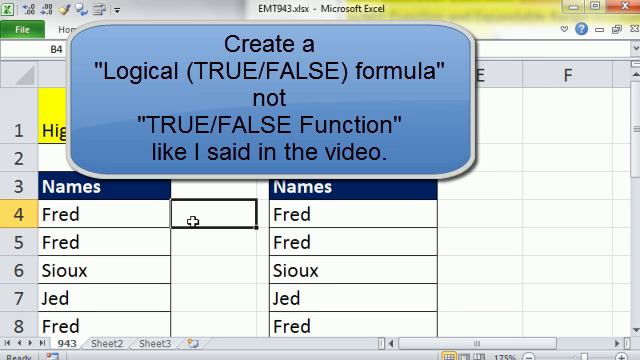
pyautogui.click(60, 214)
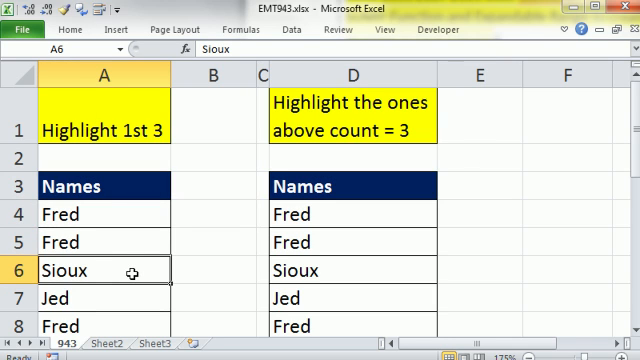
pyautogui.click(206, 214)
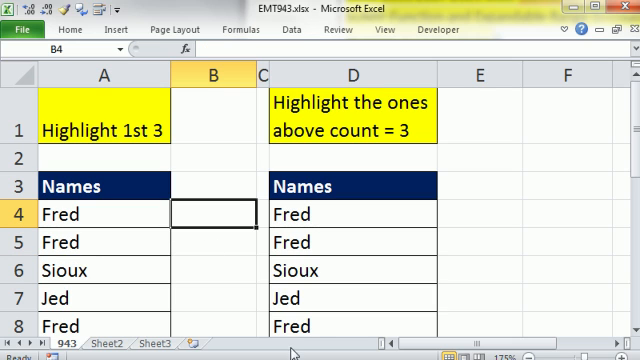
pyautogui.write('=coun')
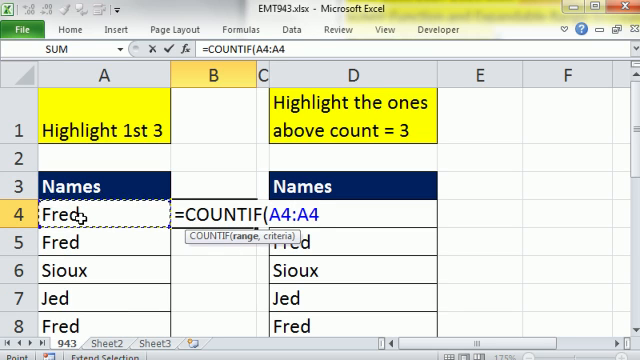
pyautogui.write(',A4)')
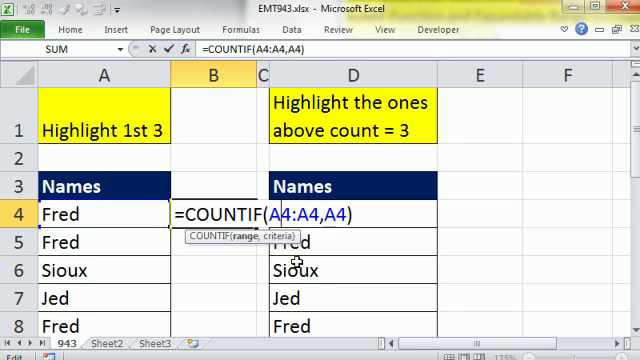
pyautogui.press('f4')
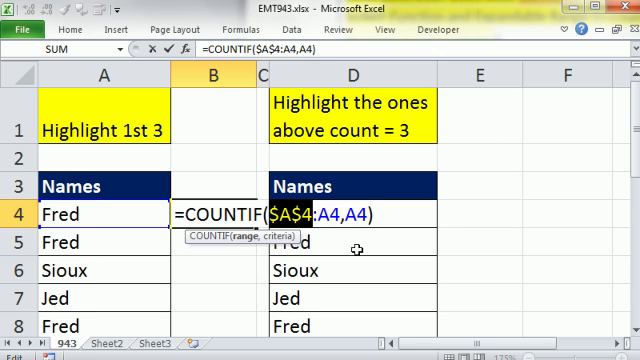
pyautogui.moveTo(110, 255)
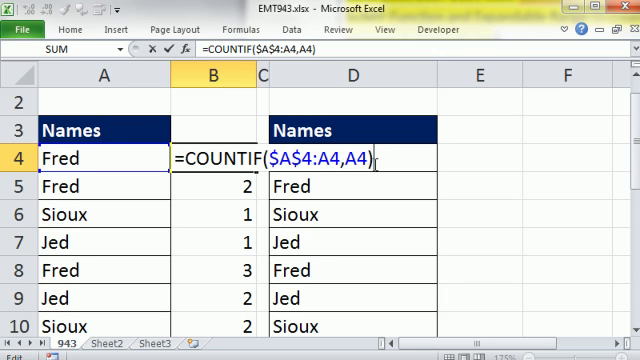
# Append <=3 to the B4 COUNTIF formula, enter it, and inspect the expanding range.
pyautogui.write('<')
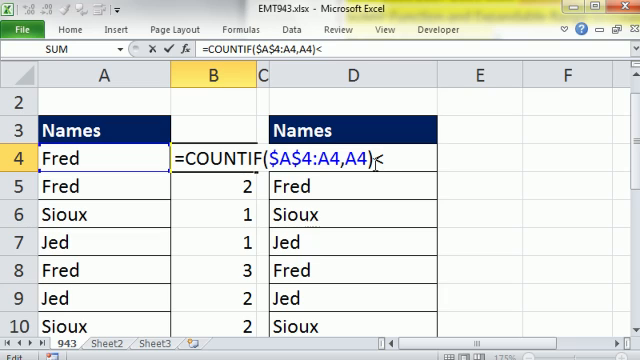
pyautogui.write('=3')
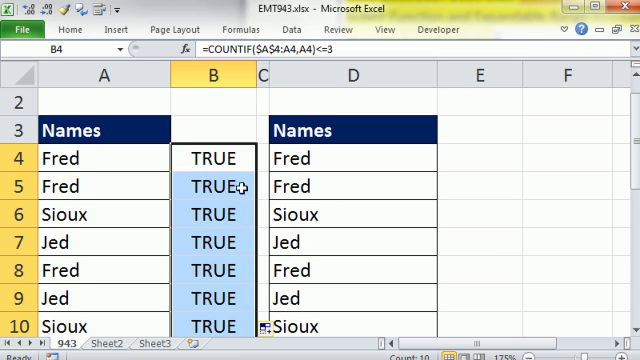
pyautogui.scroll(-3)
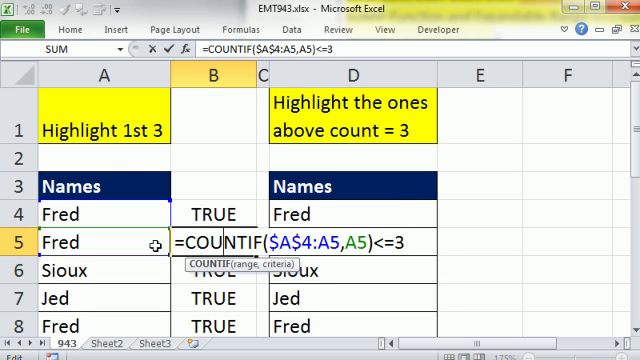
pyautogui.press('Enter')
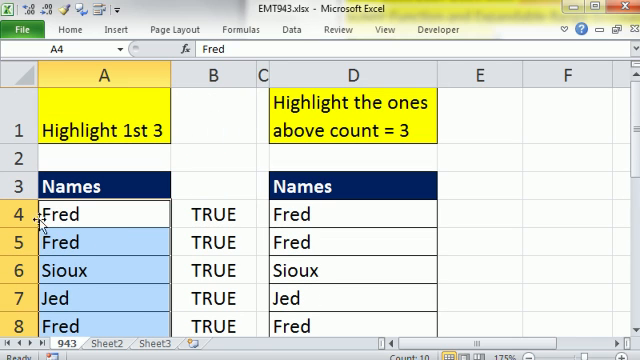
pyautogui.moveTo(140, 318)
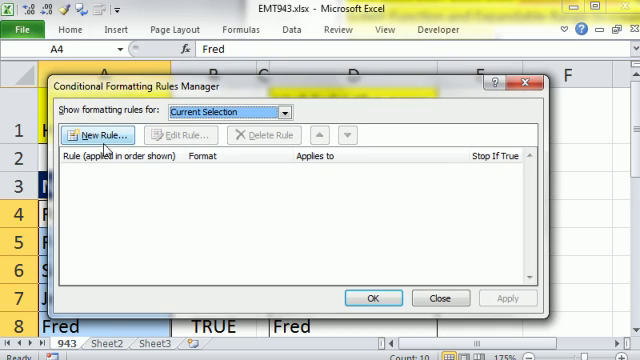
# Add an orange-fill rule to A4:A13 using =COUNTIF($A$4:A4,A4)<=3.
pyautogui.click(96, 135)
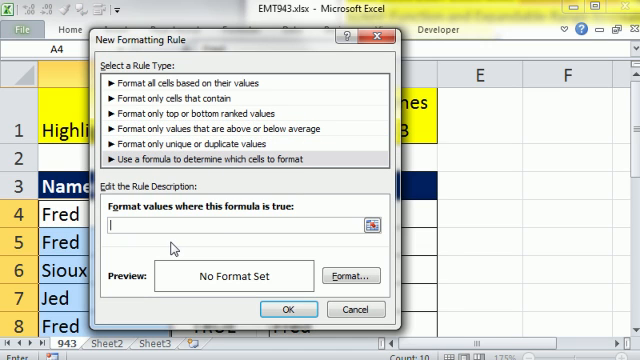
pyautogui.write('=COUNTIF($A$4:A4,A4)<=3')
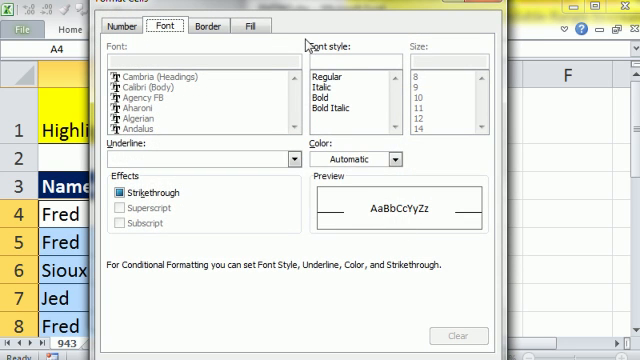
pyautogui.click(253, 26)
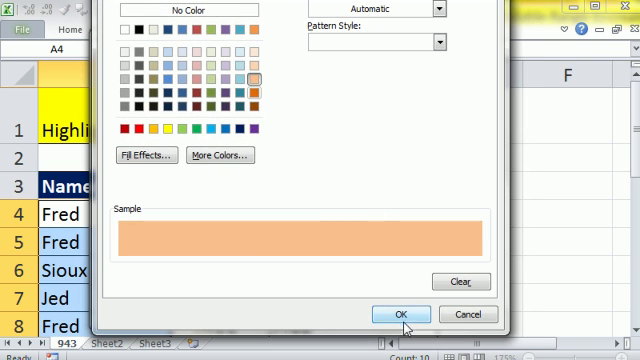
pyautogui.click(401, 314)
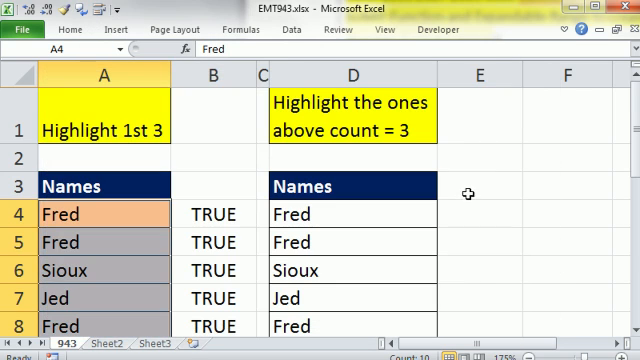
# Enter =COUNTIF($D$4:D4,D4)<=3 in E4, then edit it to >3 so it shows FALSE.
pyautogui.scroll(-3)
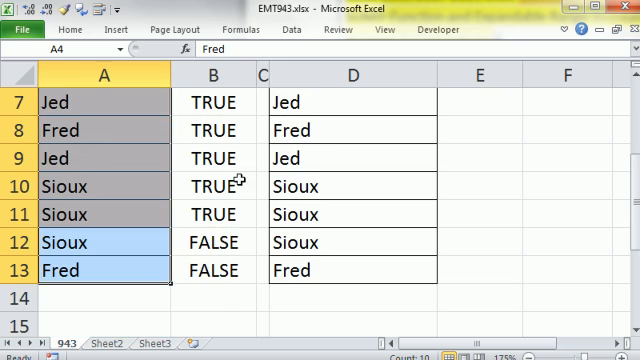
pyautogui.moveTo(248, 187)
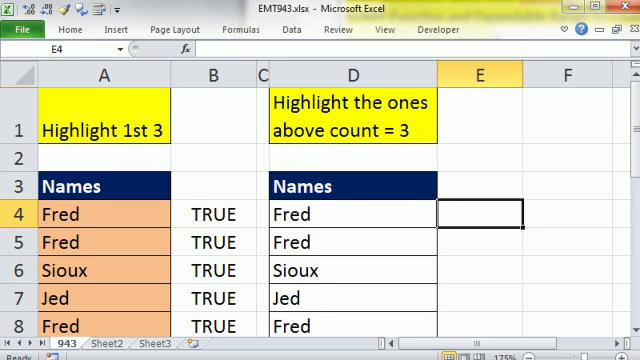
pyautogui.write('=COUNTIF($D$4:D4,D4)<=3')
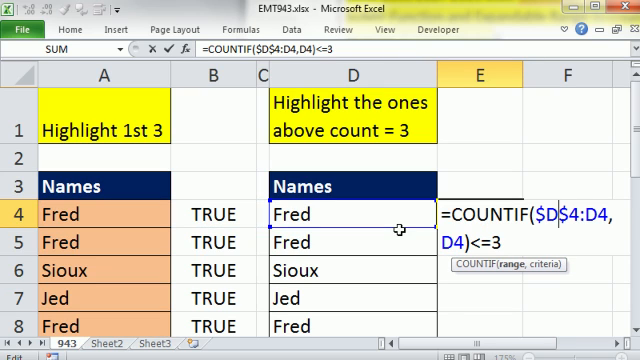
pyautogui.press('Enter')
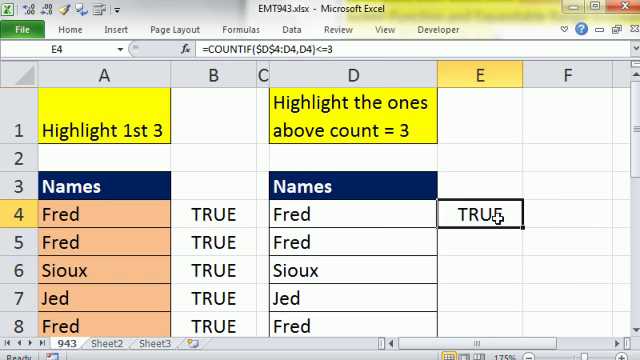
pyautogui.doubleClick(491, 214)
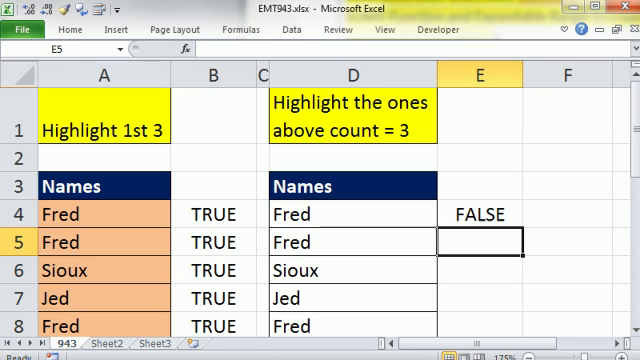
pyautogui.click(479, 214)
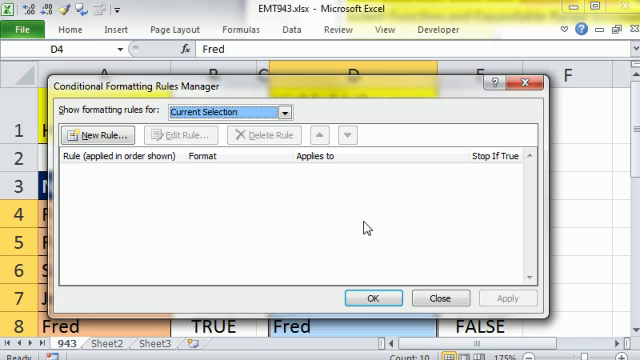
# Create a lavender-fill rule for D4:D13 with formula =COUNTIF($D$4:D4,D4)>3.
pyautogui.click(99, 135)
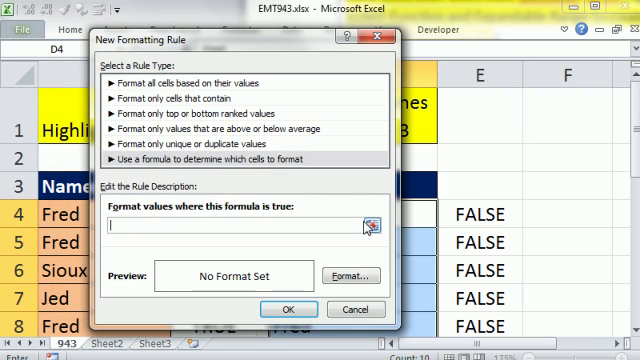
pyautogui.write('=COUNTIF($D$4:D4,D4)>3')
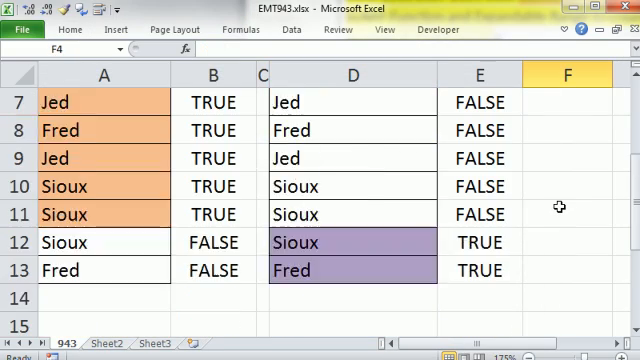
# Scroll down to confirm the later Sioux entries in D10:D12 turned lavender.
pyautogui.scroll(-3)
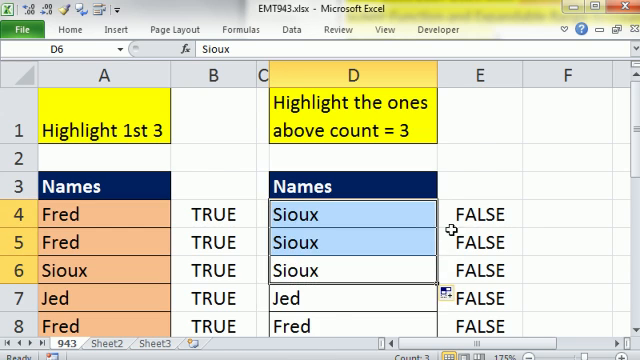
pyautogui.scroll(-3)
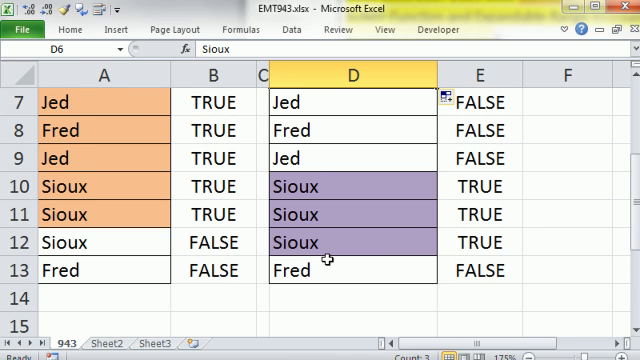
pyautogui.moveTo(410, 278)
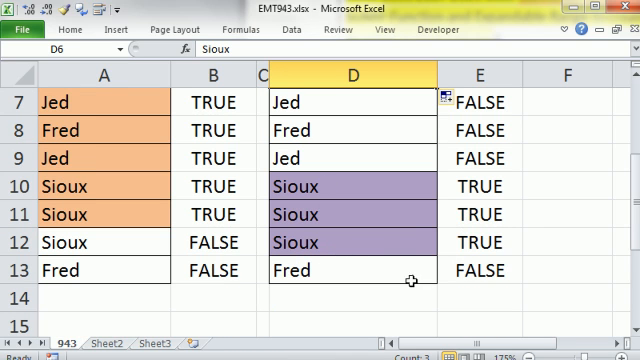
pyautogui.moveTo(440, 208)
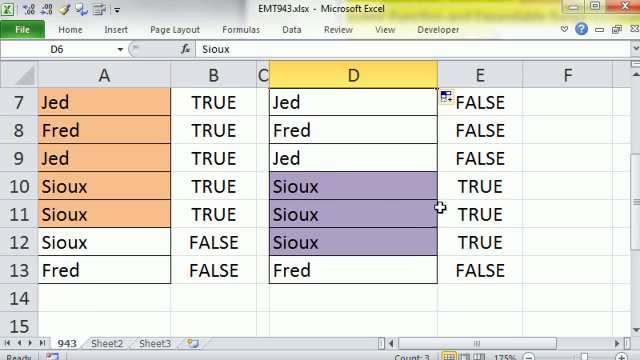